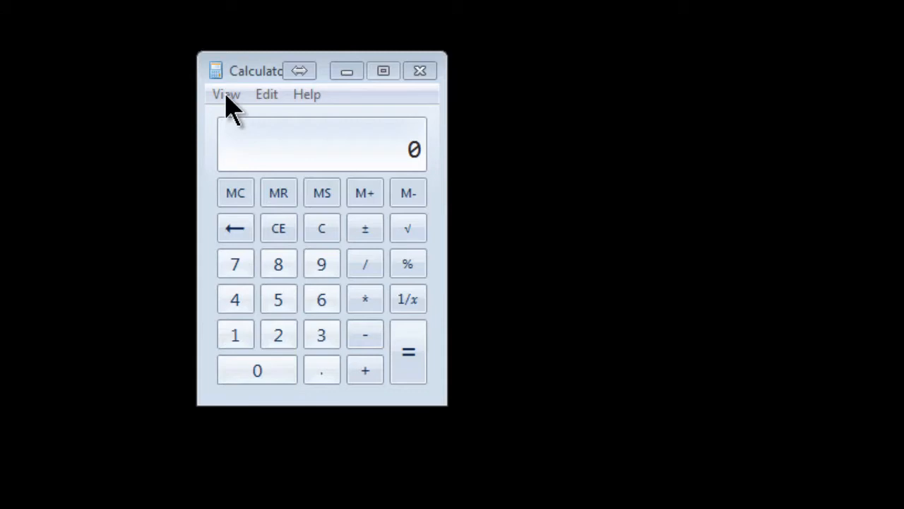
Switch the calculator to Programmer mode via the View menu
click(227, 94)
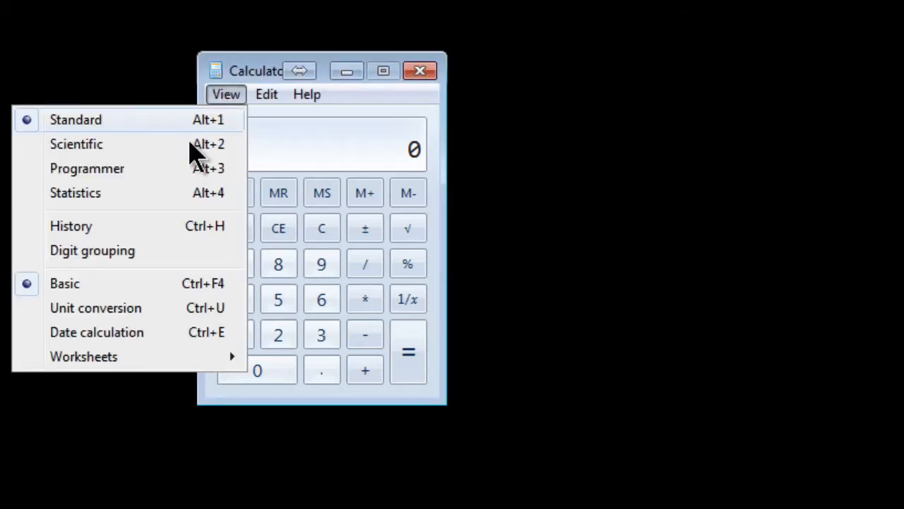
click(88, 169)
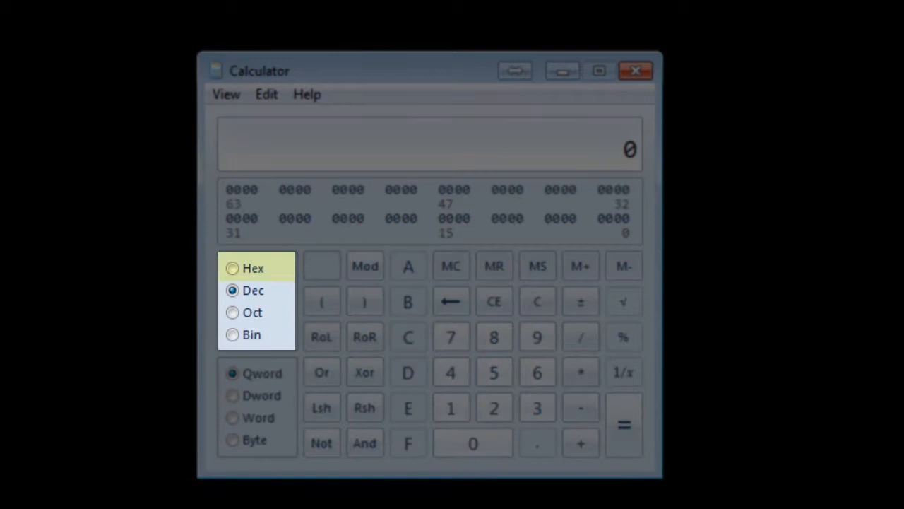
click(252, 290)
text(235)
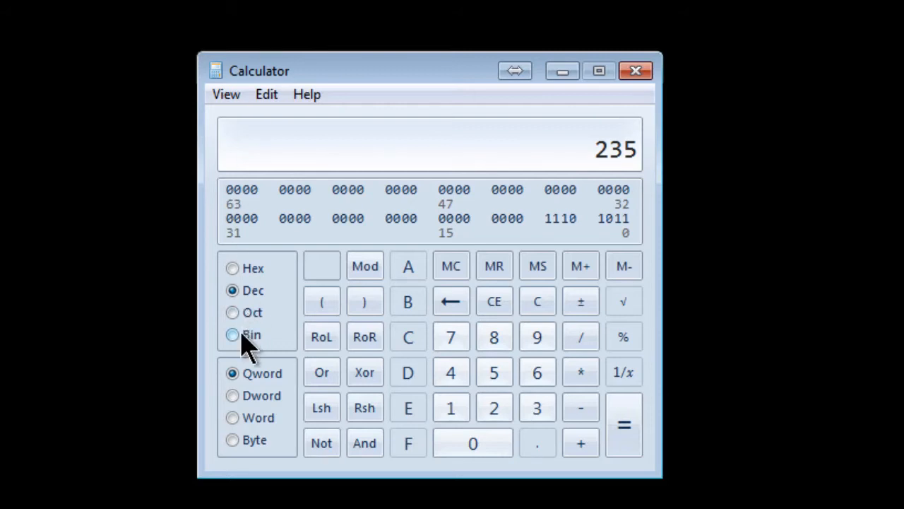
Select Bin so decimal 235 displays as binary 11101011
click(232, 334)
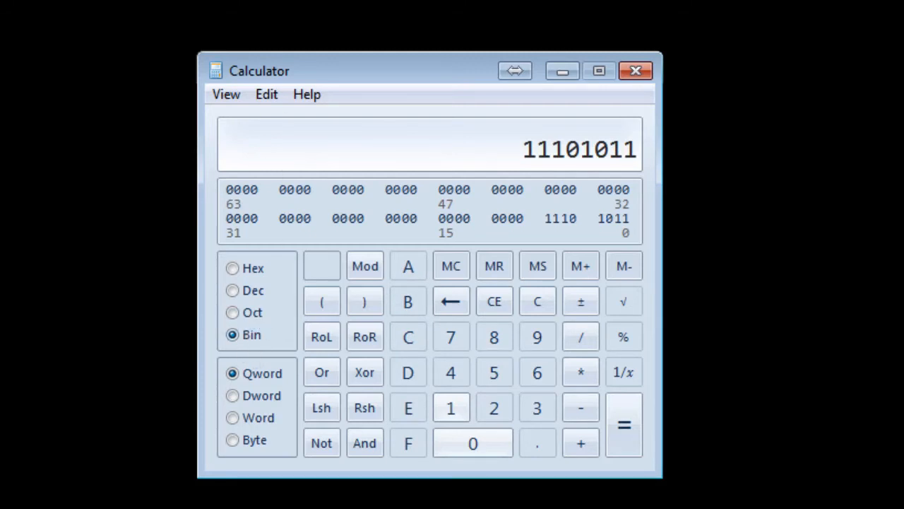
mouse_move(495, 302)
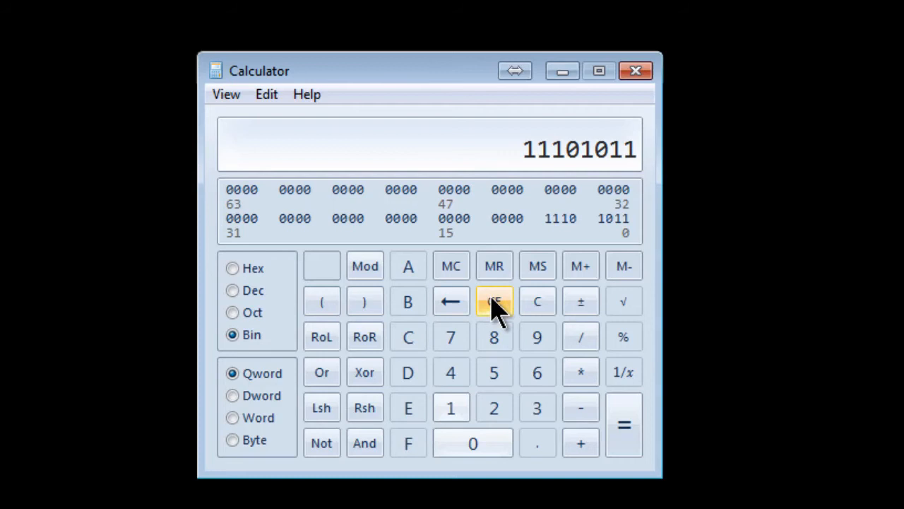
Clear the entry, then view binary 11111111 as decimal 255, hex FF, octal 377 and back to binary
click(495, 300)
text(11111111)
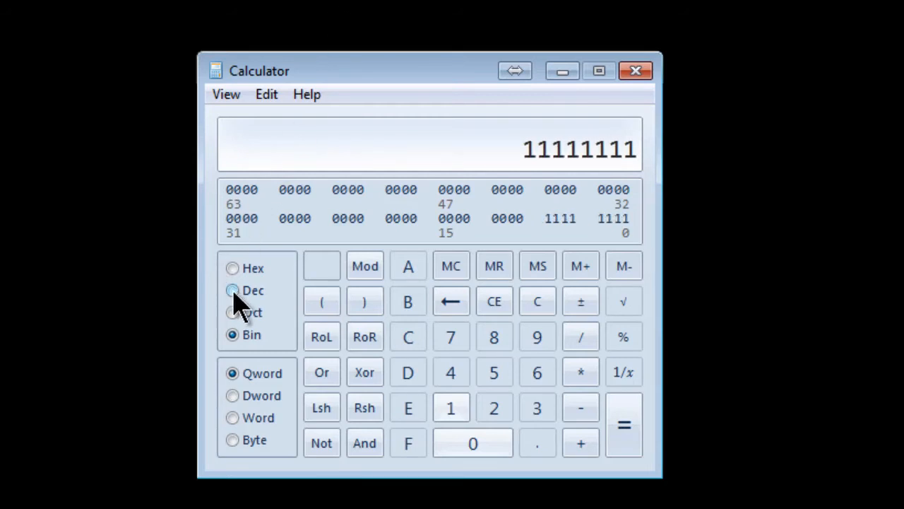
click(232, 291)
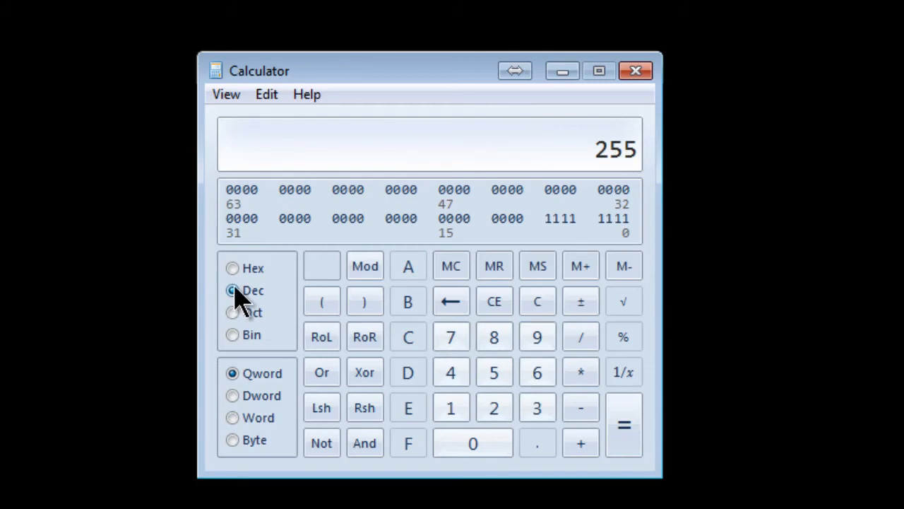
click(232, 268)
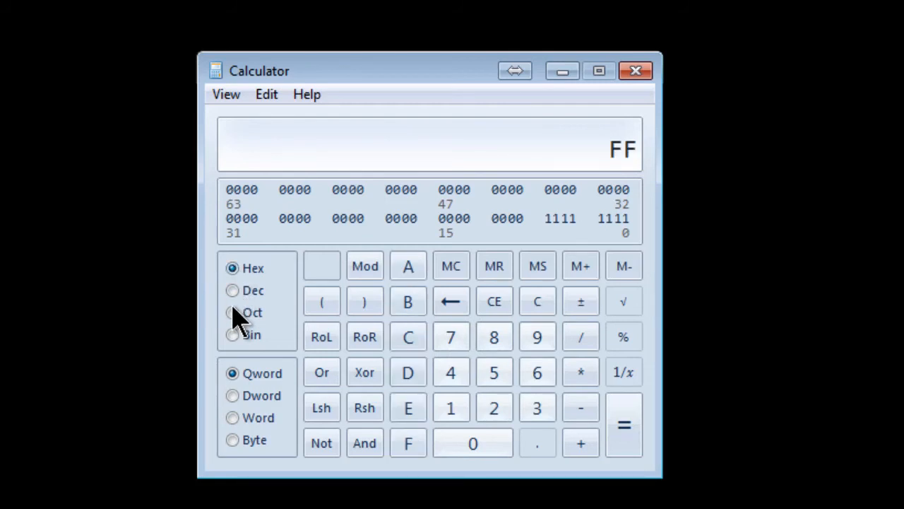
click(231, 312)
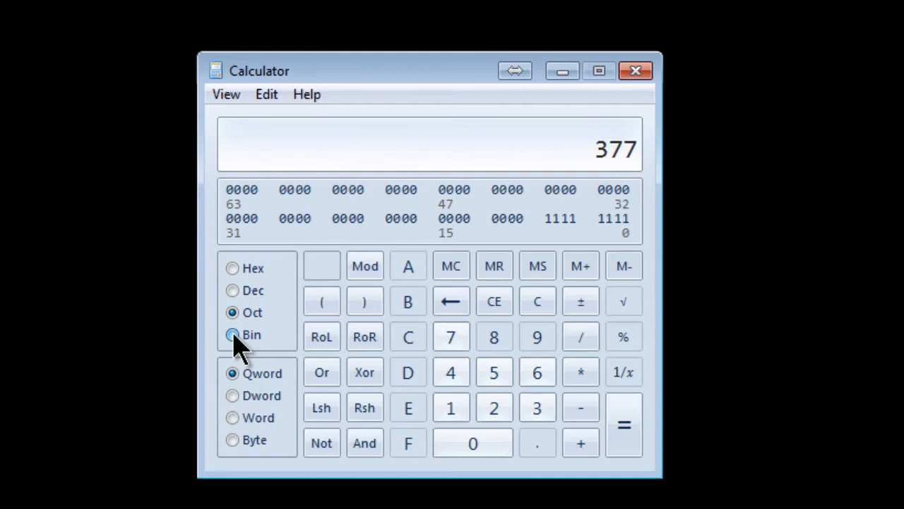
click(231, 334)
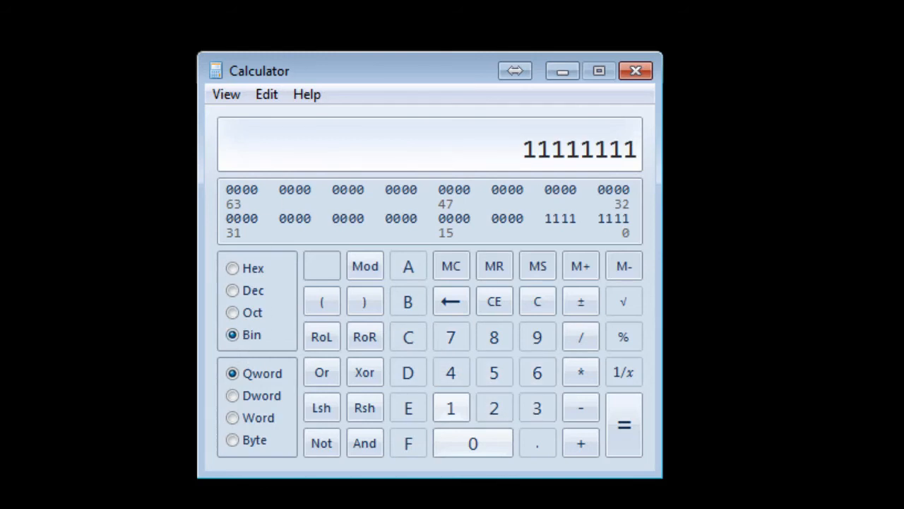